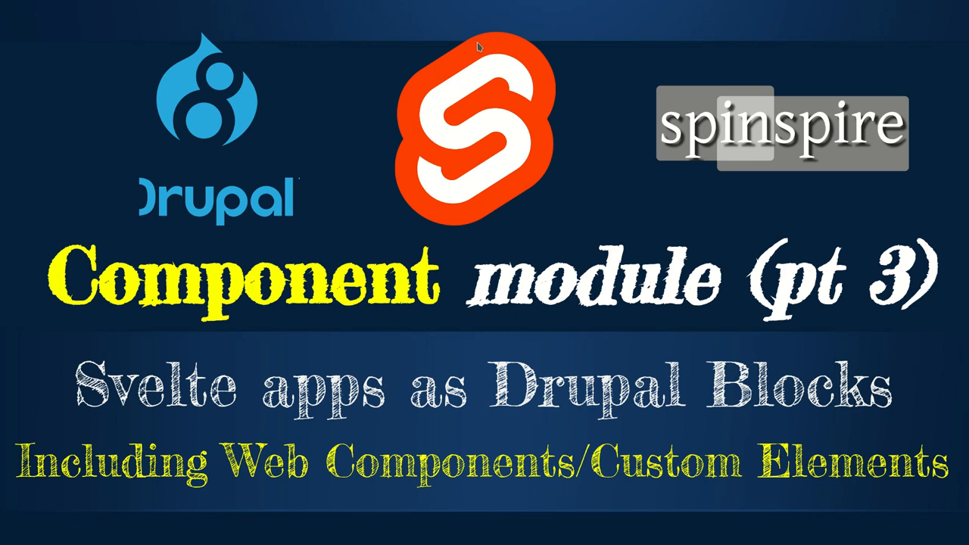
pyautogui.moveTo(564, 46)
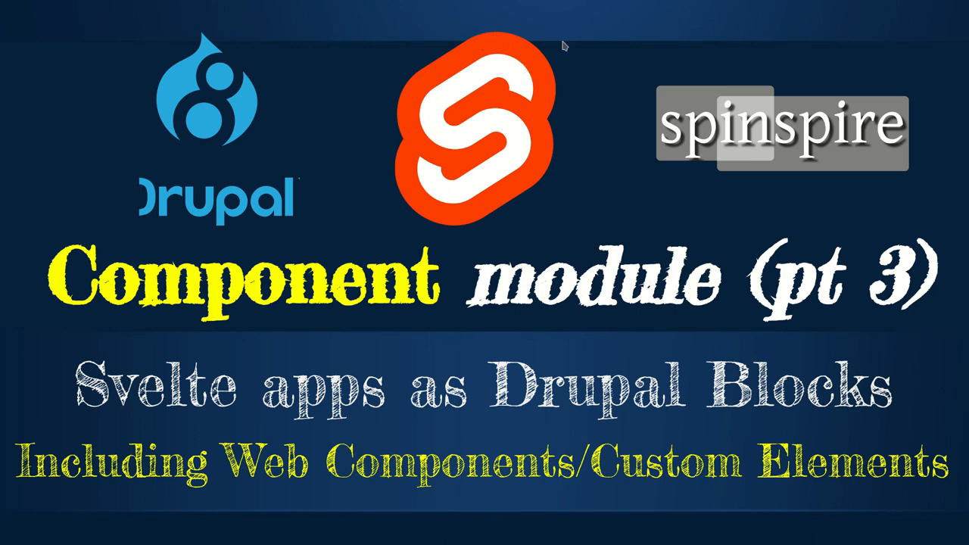